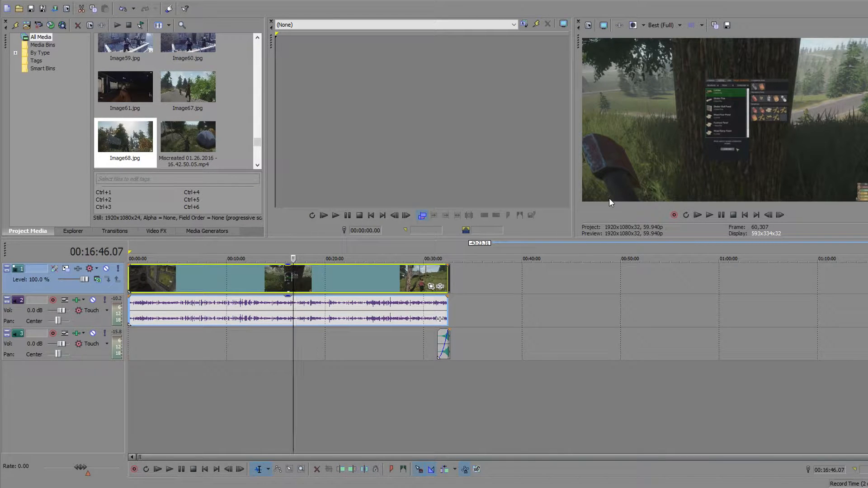
mouse_move(592, 113)
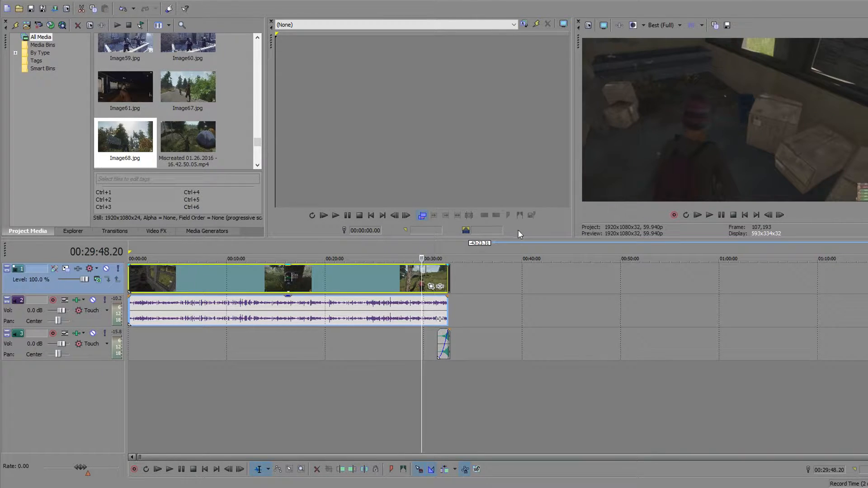
mouse_move(457, 275)
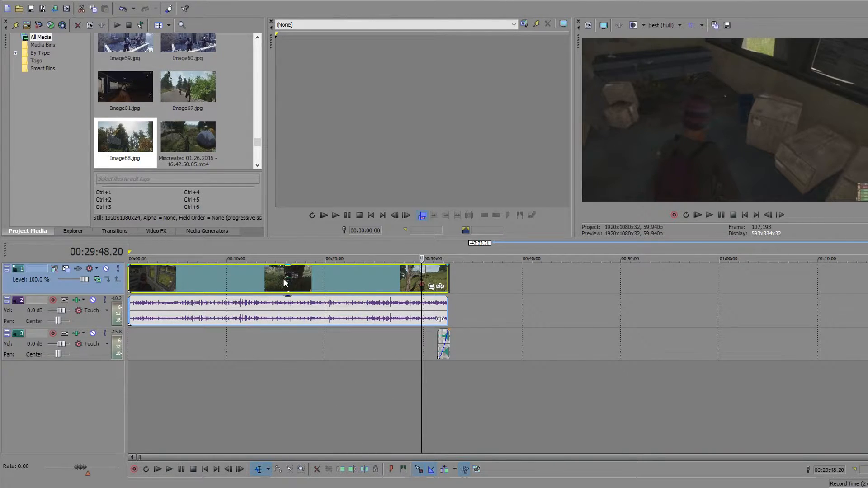
Switch the gameplay clip's resampling from disabled to Smart Resample via its Switches menu.
right_click(284, 278)
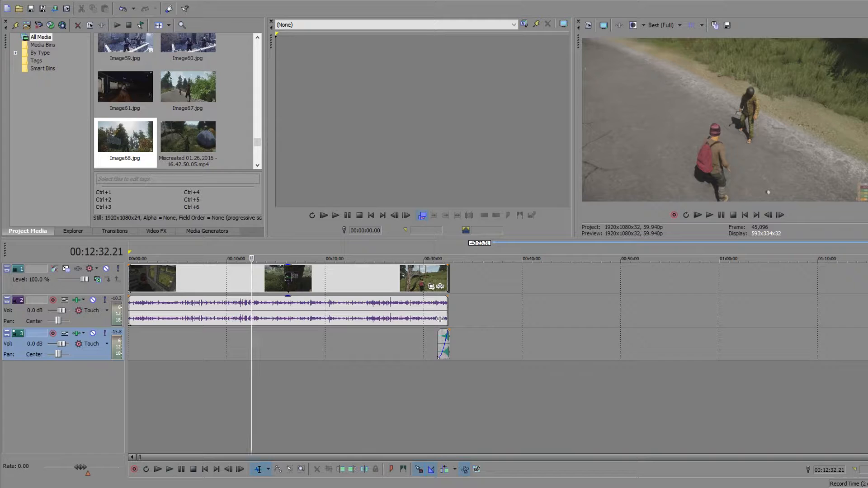
mouse_move(472, 453)
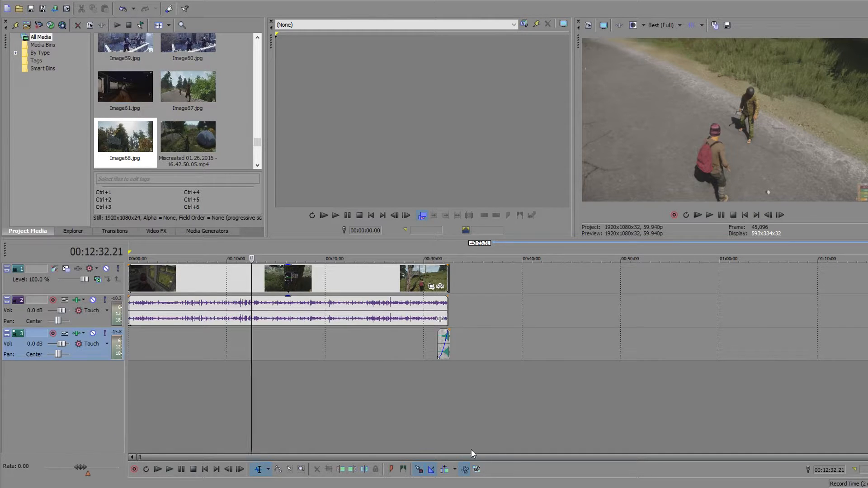
right_click(194, 278)
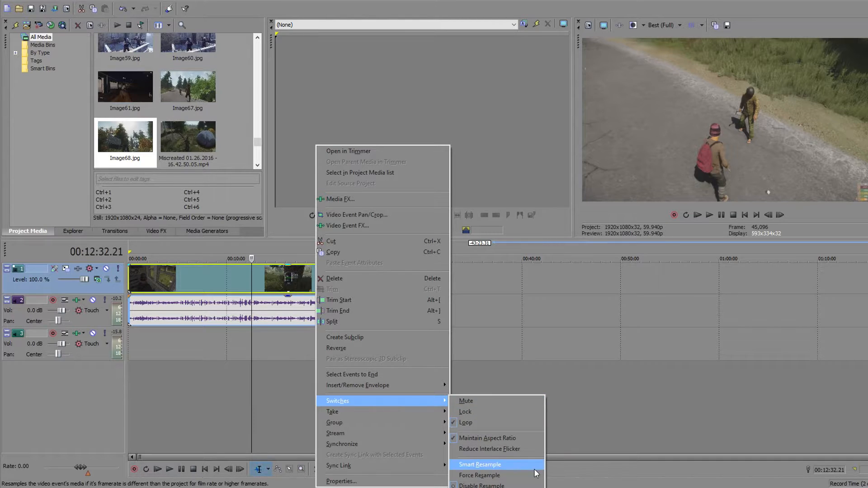
click(479, 464)
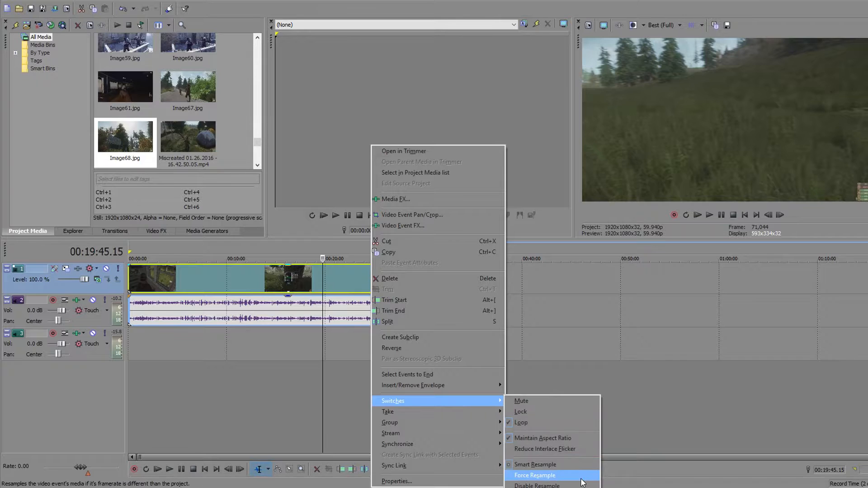
click(535, 475)
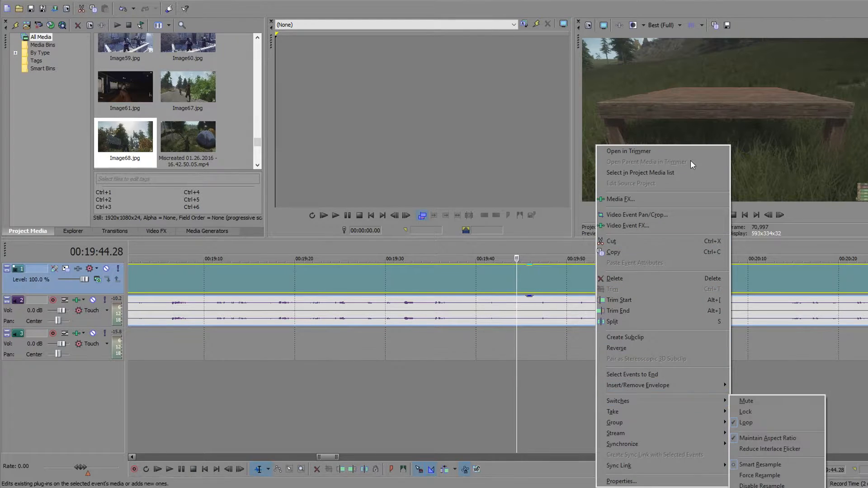
mouse_move(633, 400)
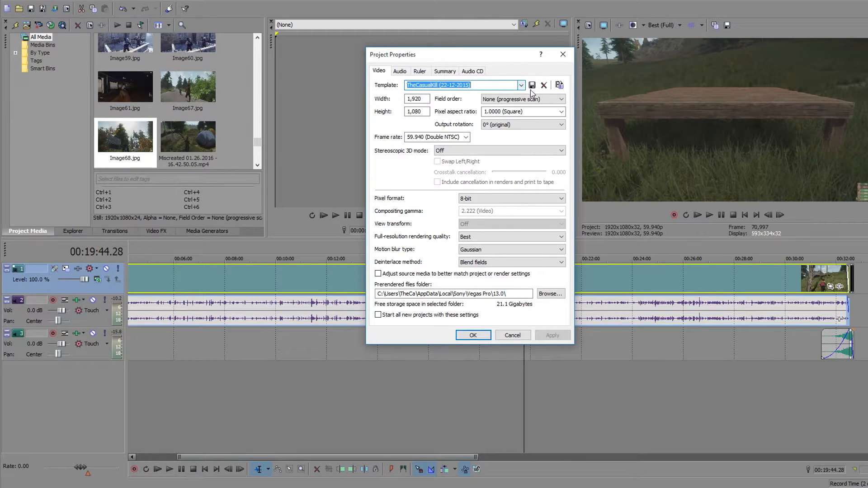
mouse_move(523, 91)
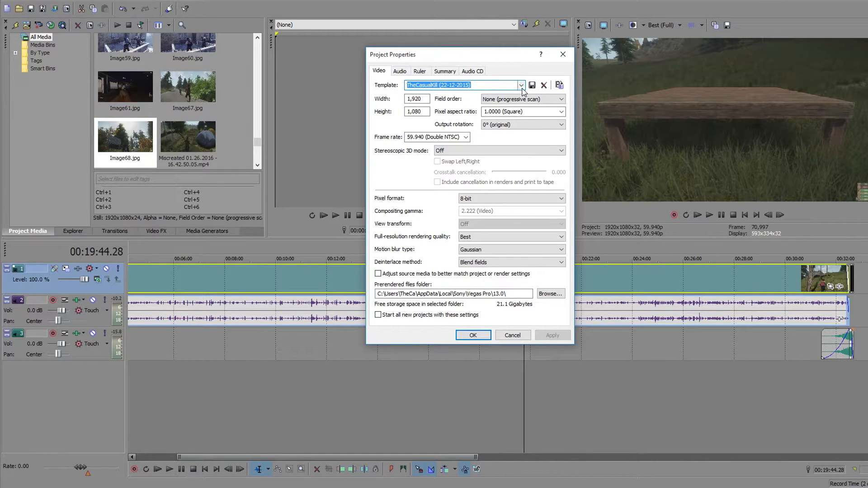
Confirm the 1920×1080 template and 59.940 fps frame rate, tick Start all new projects, then cancel.
click(520, 84)
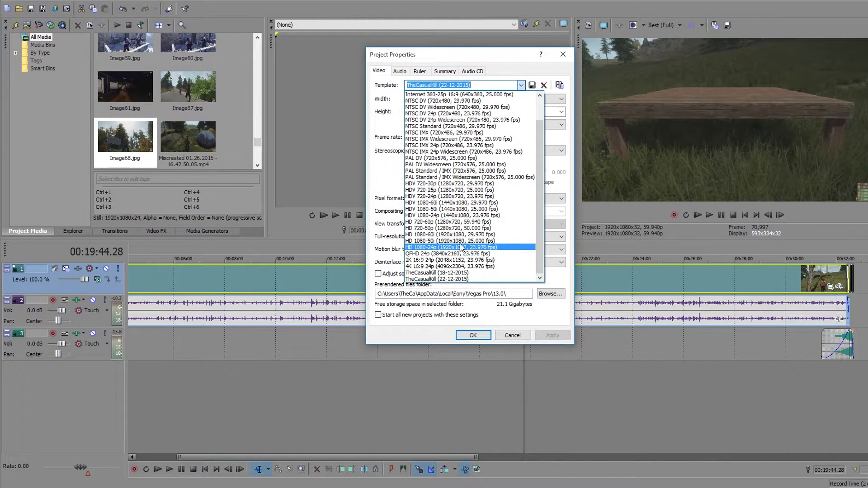
mouse_move(497, 248)
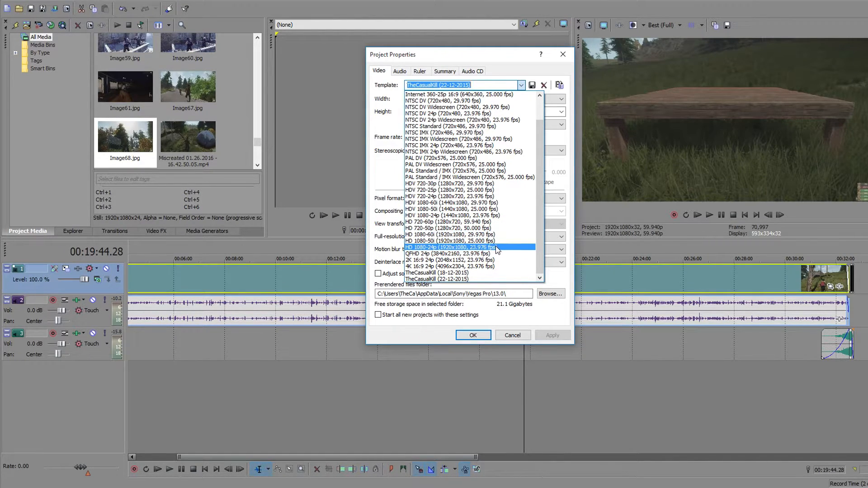
click(469, 177)
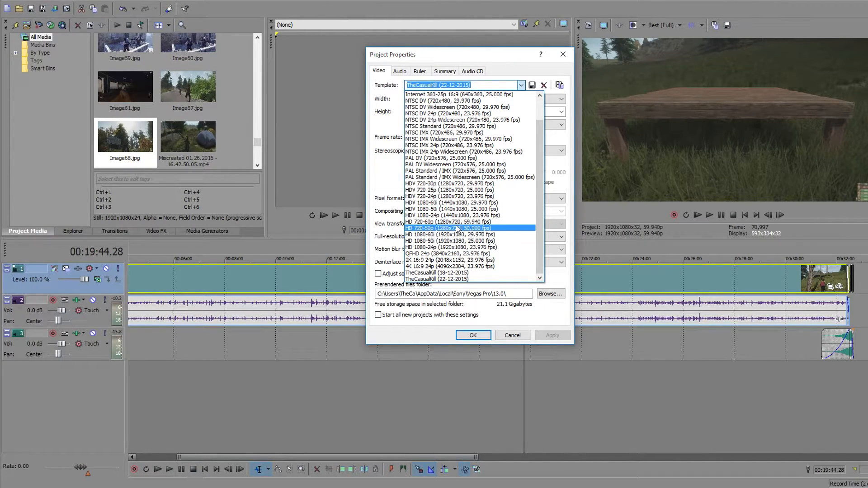
click(449, 145)
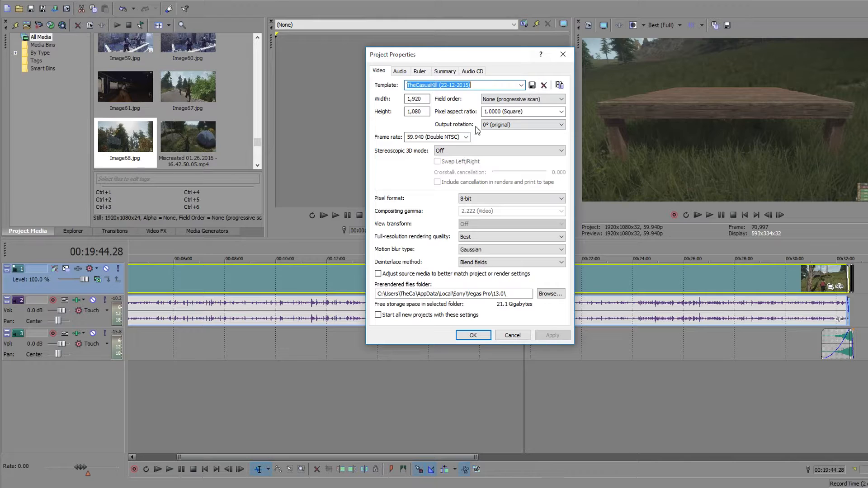
click(466, 137)
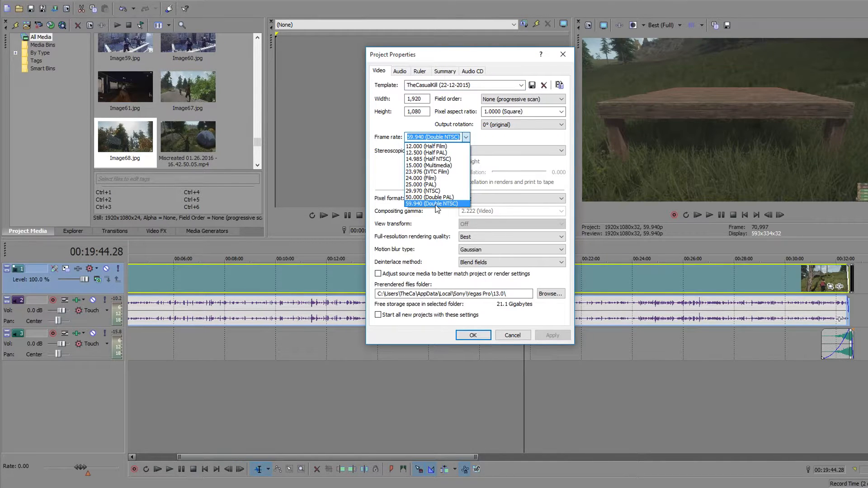
click(434, 204)
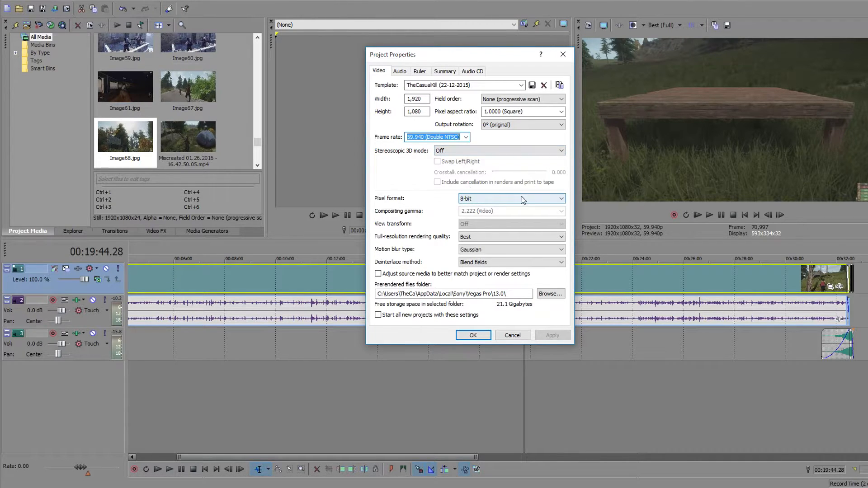
click(560, 237)
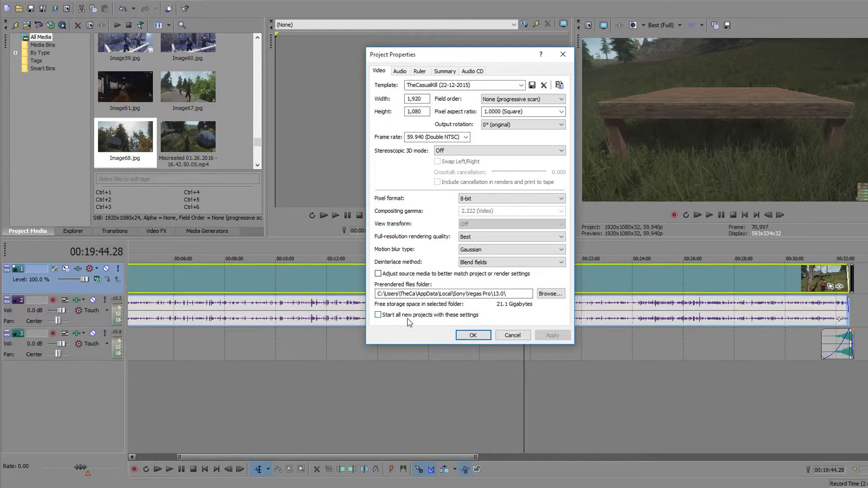
click(378, 315)
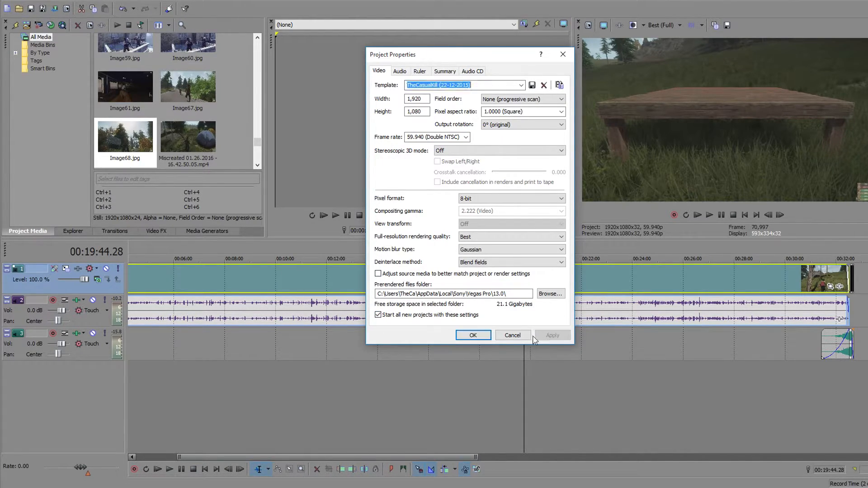
click(472, 335)
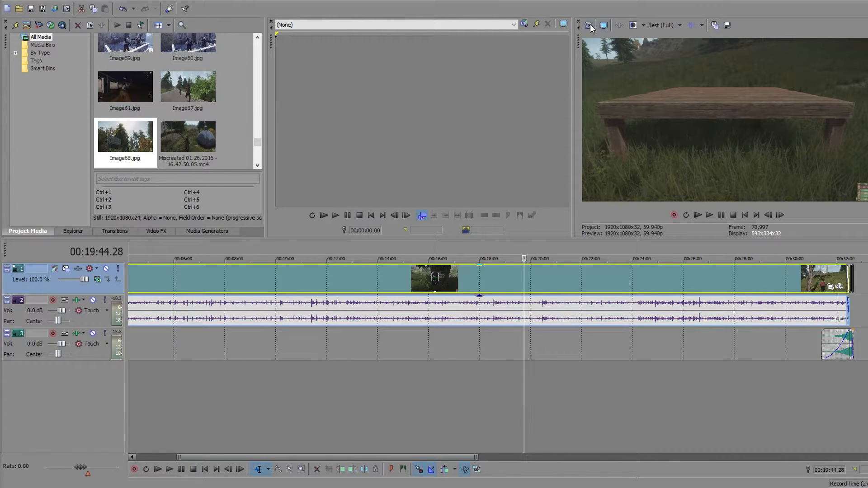
Base project settings on the HD 1080-60i template, name it Youtube, and confirm.
click(588, 25)
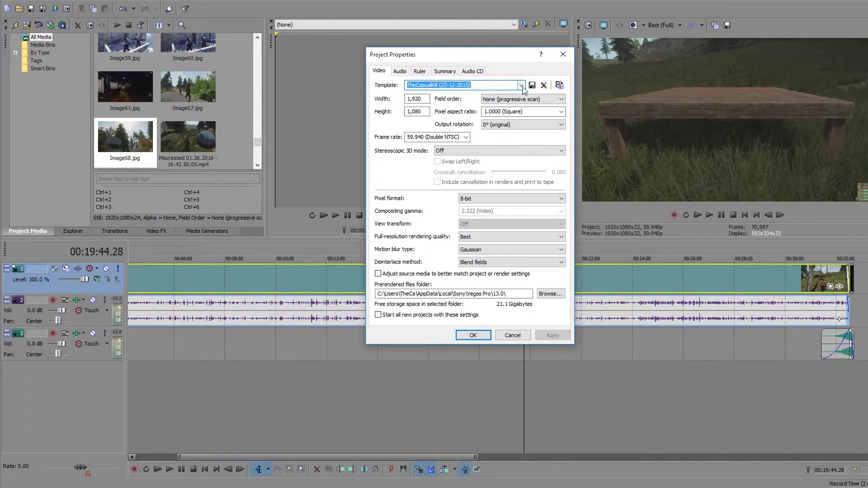
click(520, 84)
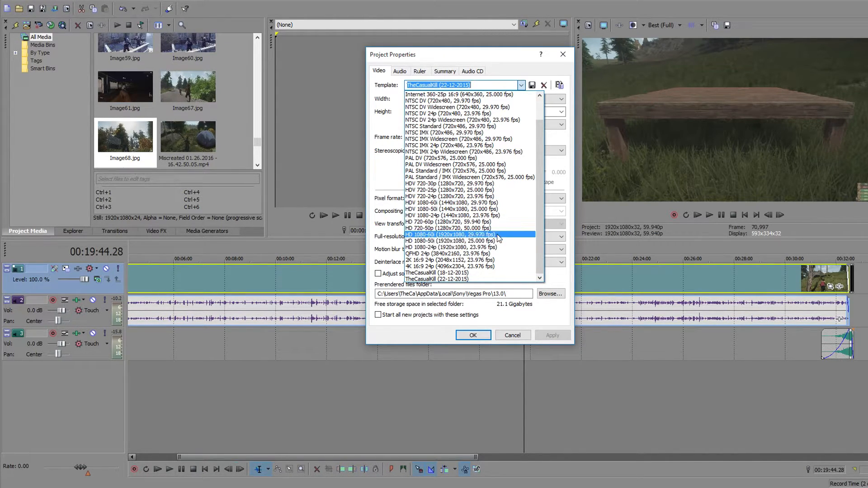
click(450, 234)
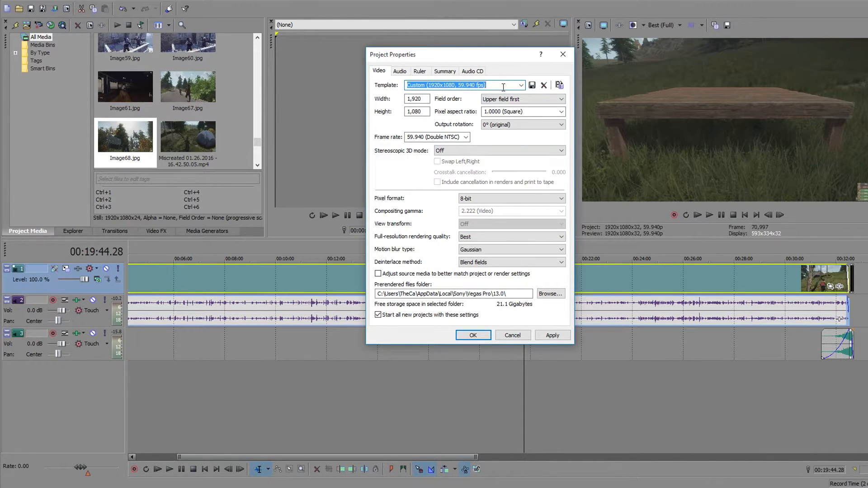
text(Youtube)
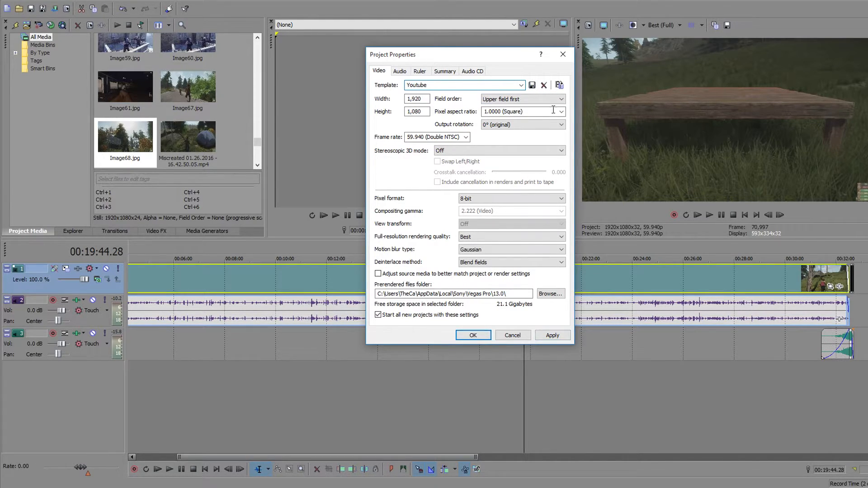
click(472, 335)
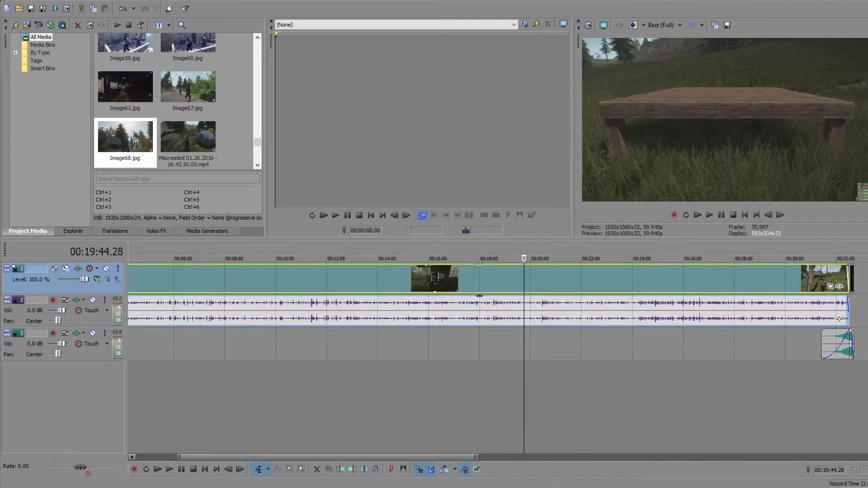
In Render As, show all formats and customize the MainConcept AVC/AAC TheCasualKill (22-12-2015) template.
click(9, 6)
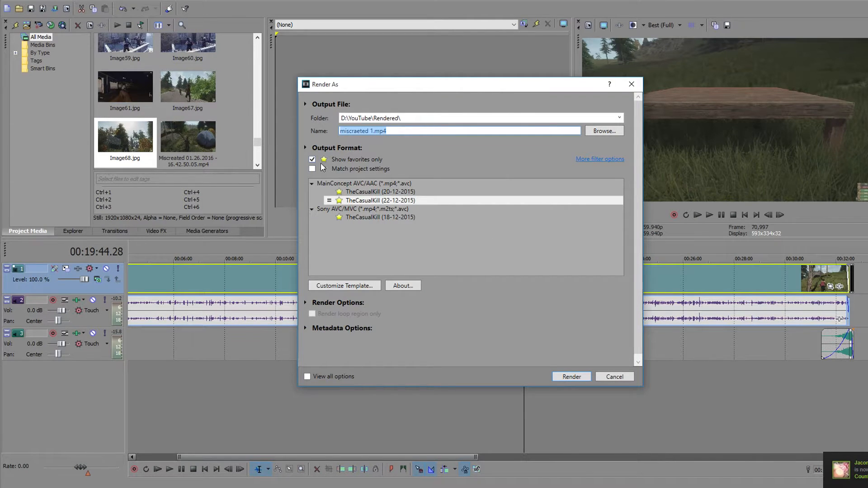
click(312, 158)
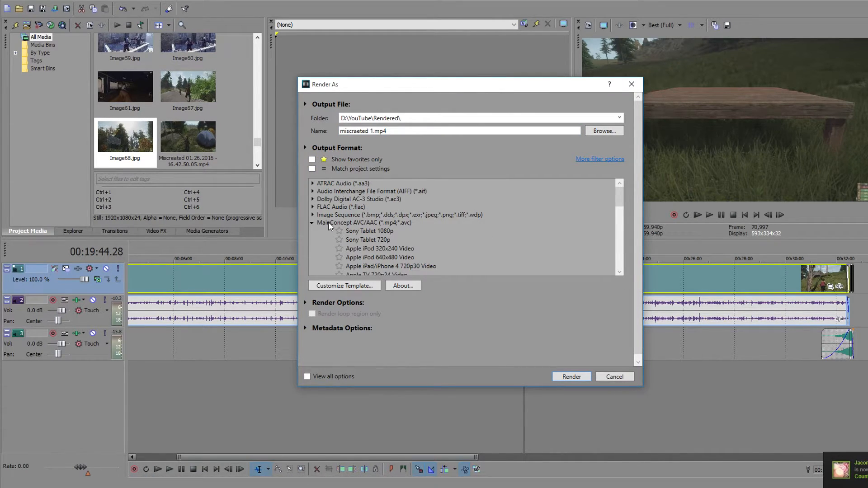
click(313, 223)
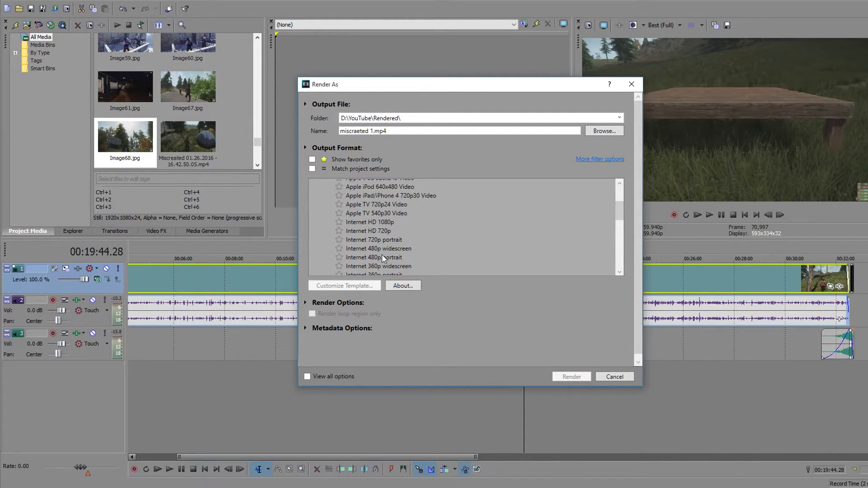
scroll(down, 3)
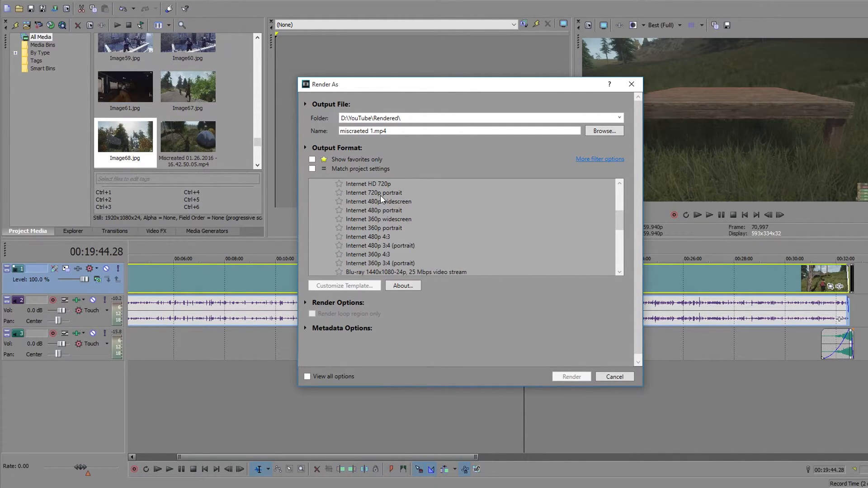
click(370, 222)
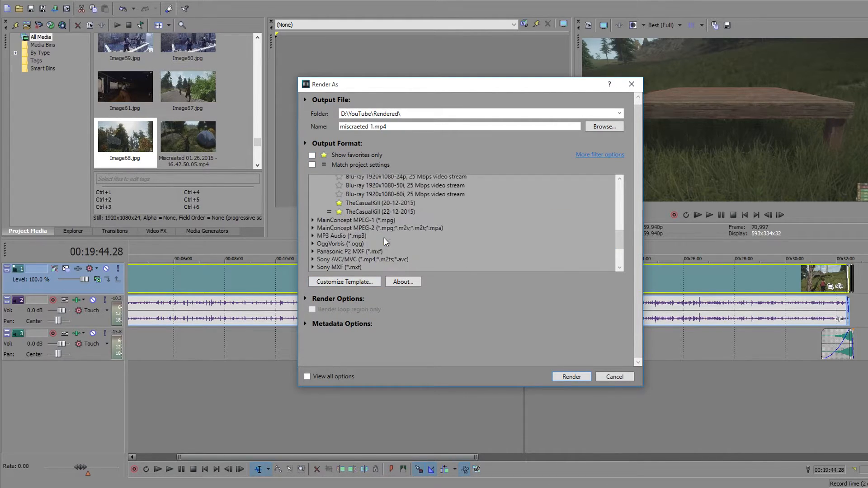
click(380, 212)
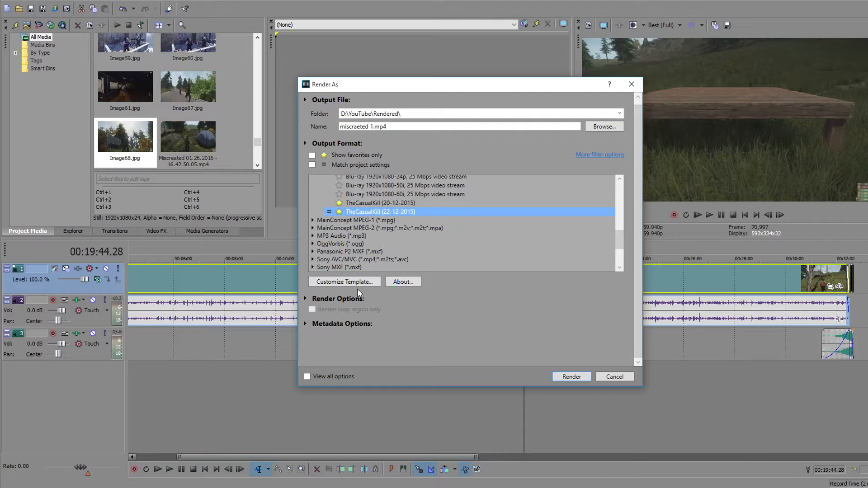
click(343, 281)
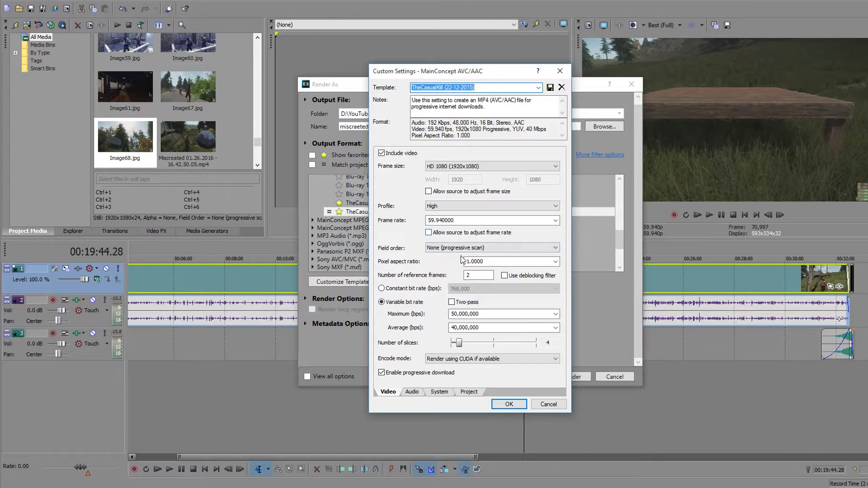
mouse_move(373, 276)
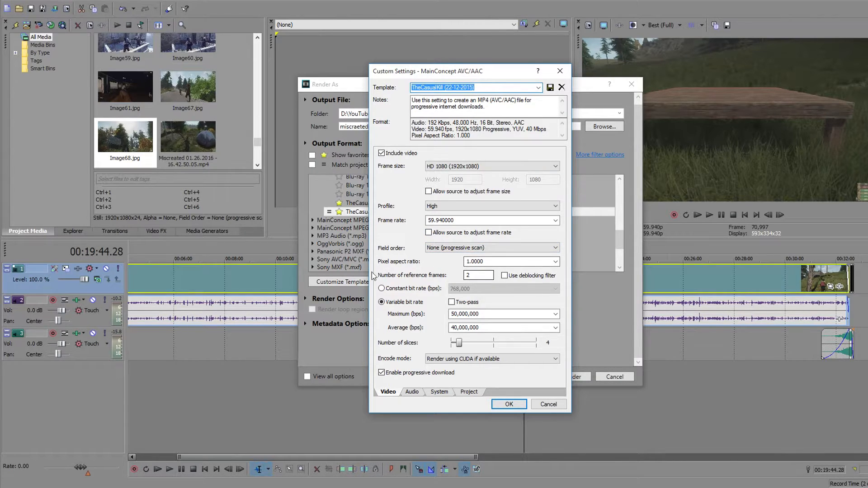
mouse_move(411, 338)
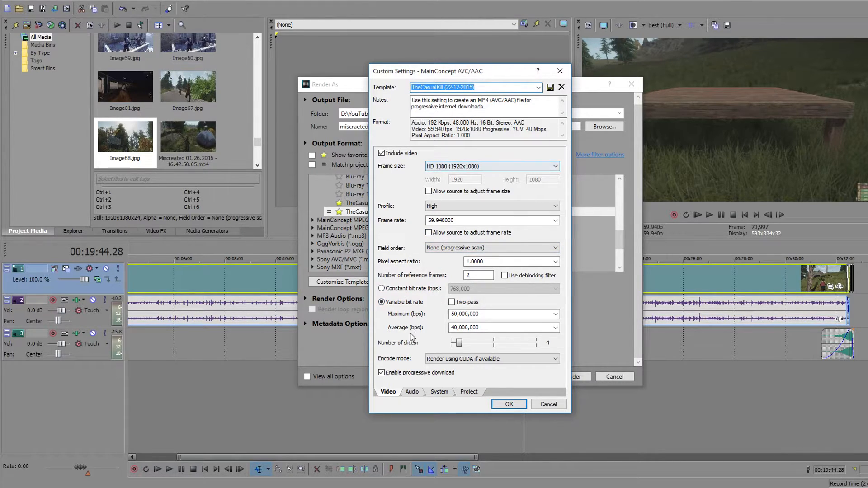
mouse_move(412, 312)
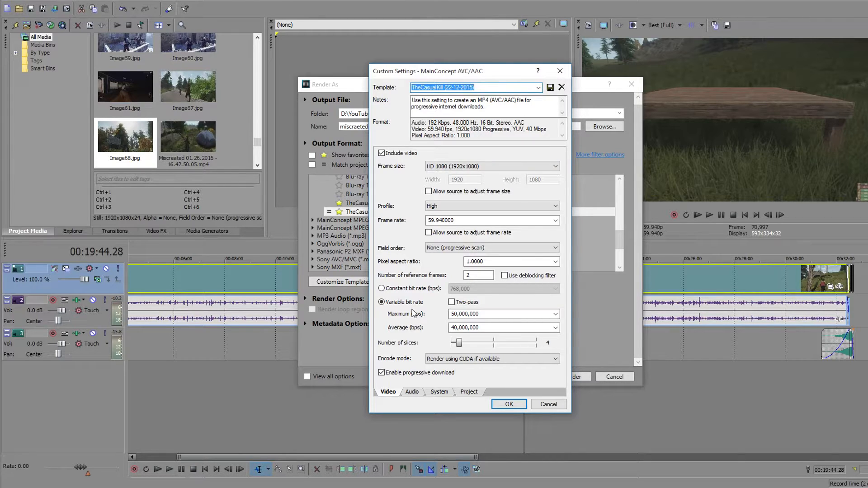
mouse_move(439, 308)
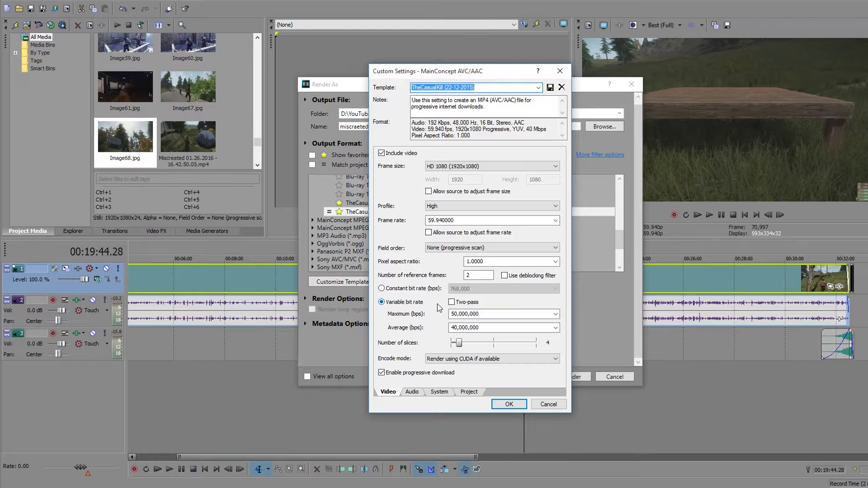
click(502, 313)
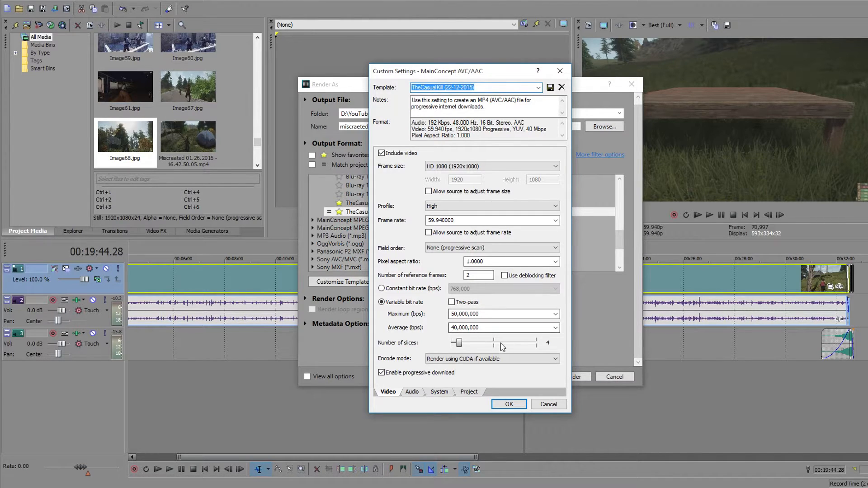
click(487, 327)
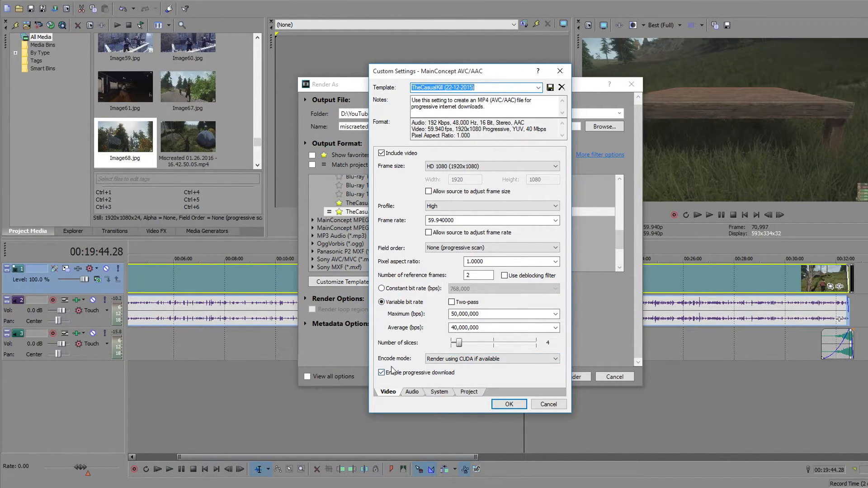
mouse_move(437, 286)
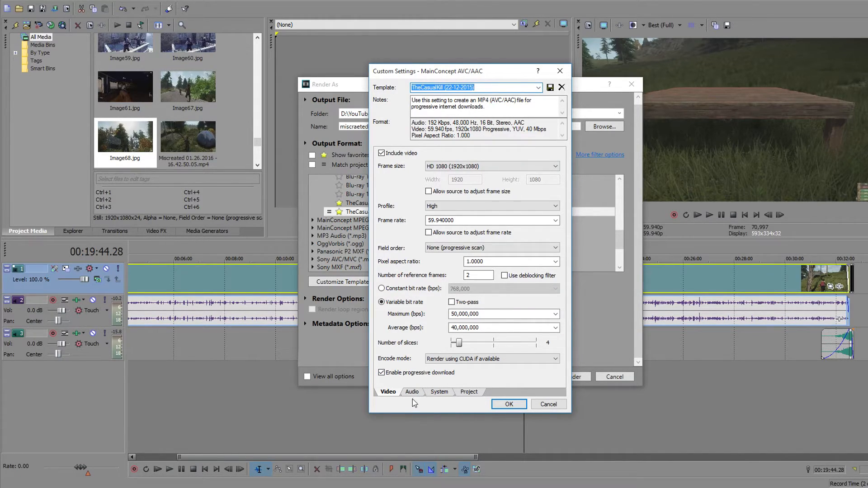
Show the template's audio settings and open the Windows recording devices list.
click(411, 392)
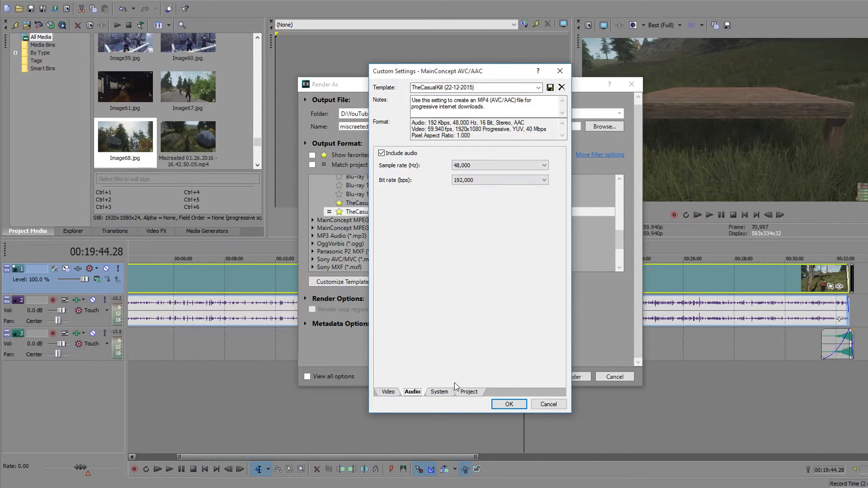
click(498, 165)
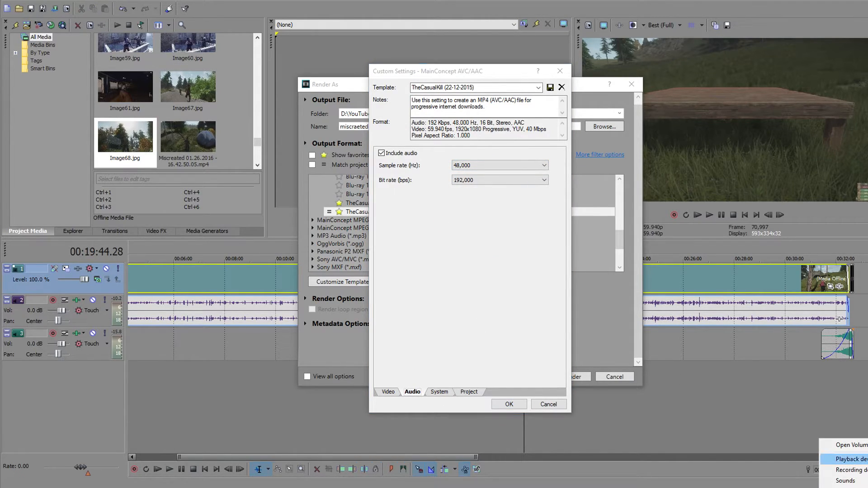
click(855, 470)
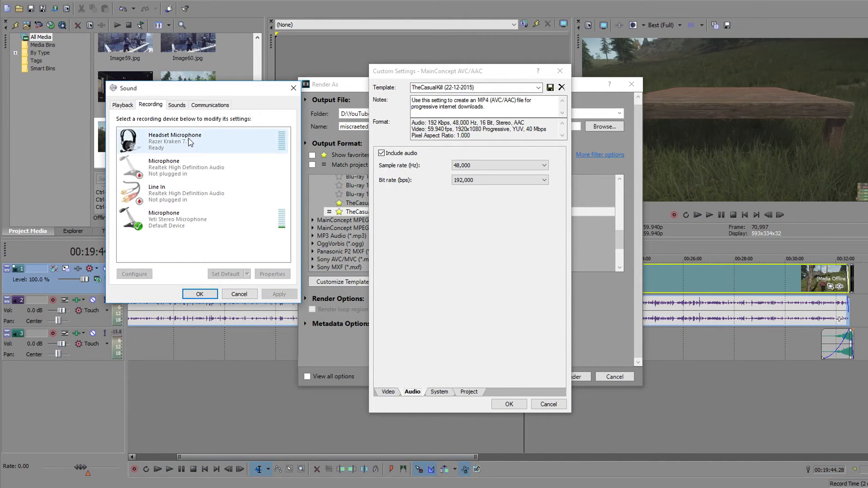
mouse_move(175, 119)
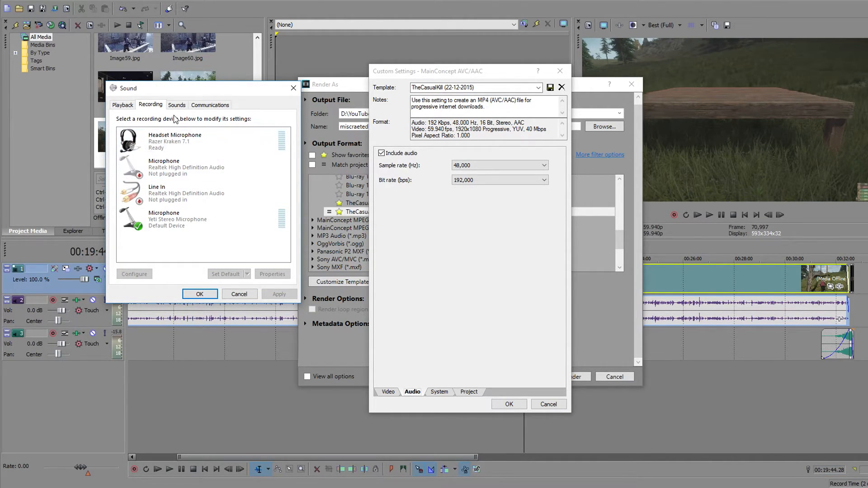
Check the Yeti Stereo Microphone's 2-channel, 16-bit, 44100 Hz default format, then close the dialogs.
click(202, 220)
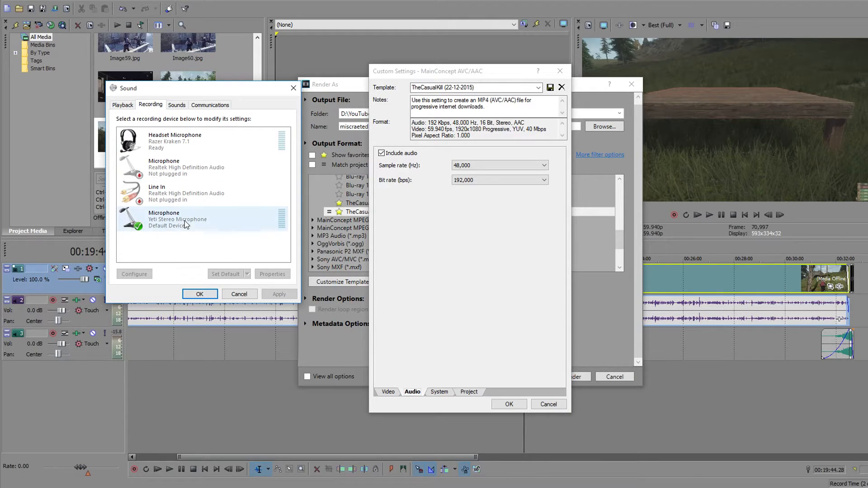
click(272, 274)
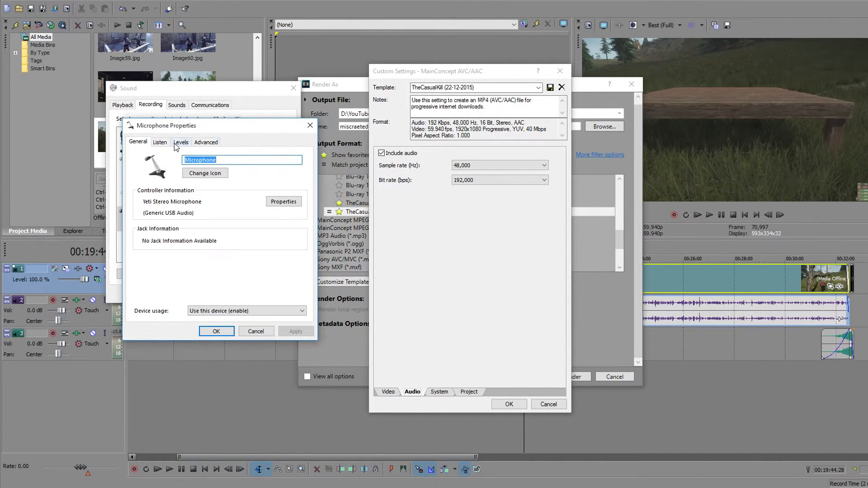
click(160, 142)
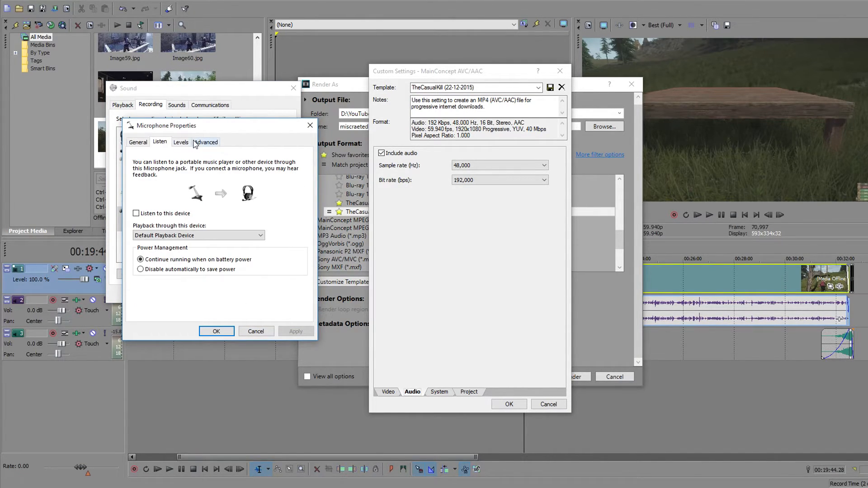
click(206, 142)
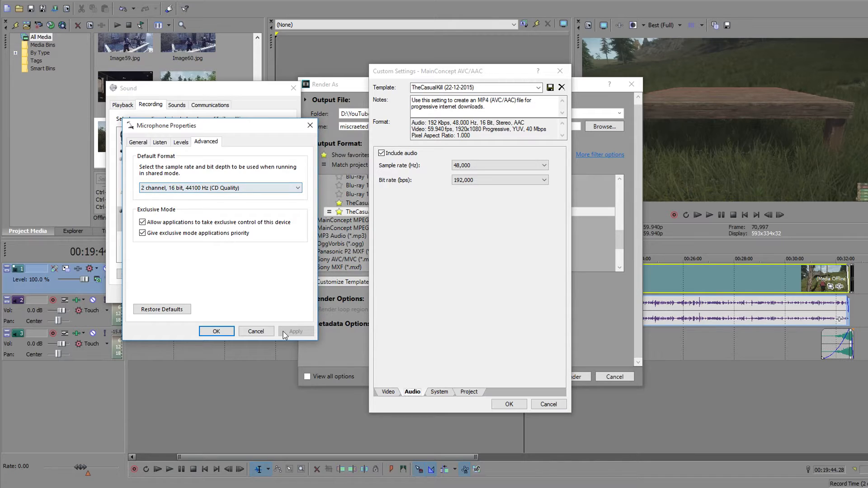
click(217, 330)
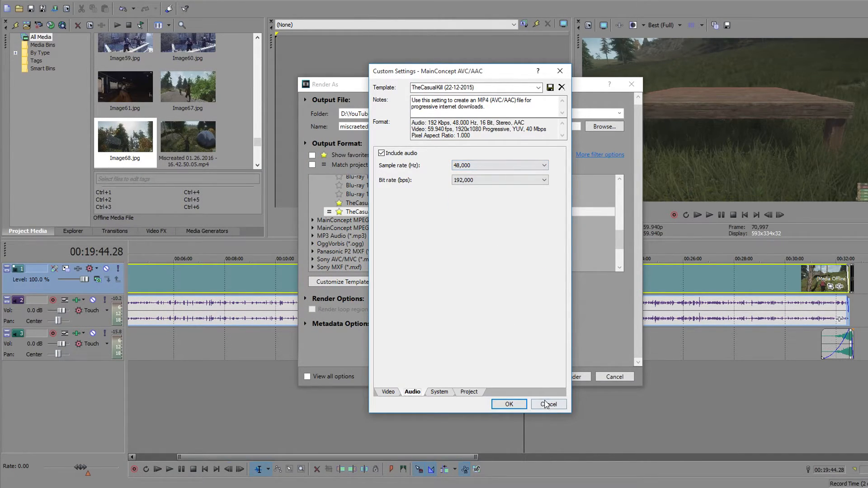
Review the template's System, Project and Video encode mode options, and type 'yt' into the template name.
click(439, 392)
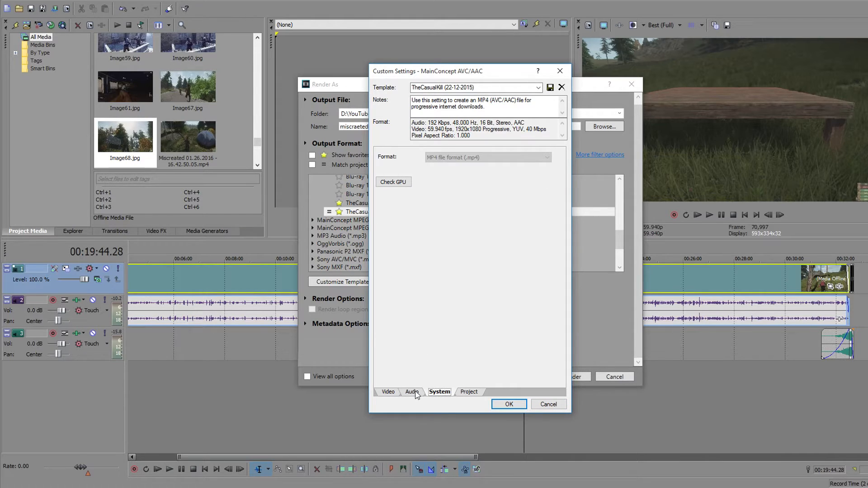
mouse_move(471, 396)
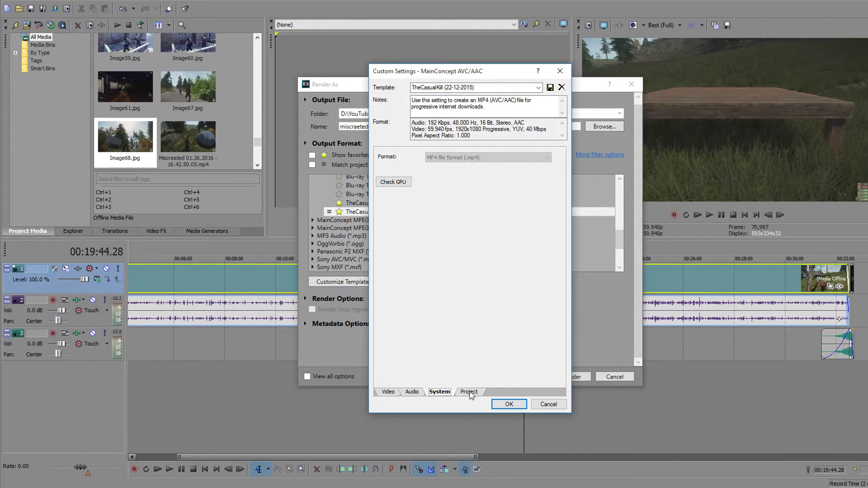
click(469, 392)
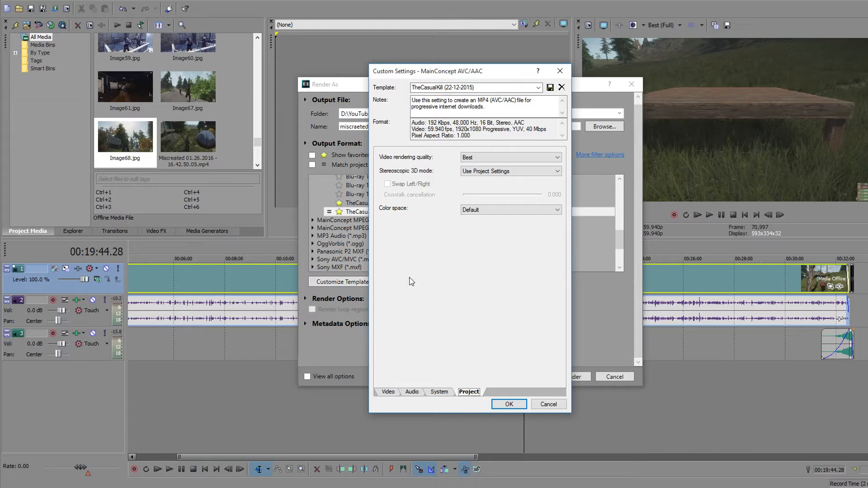
click(439, 392)
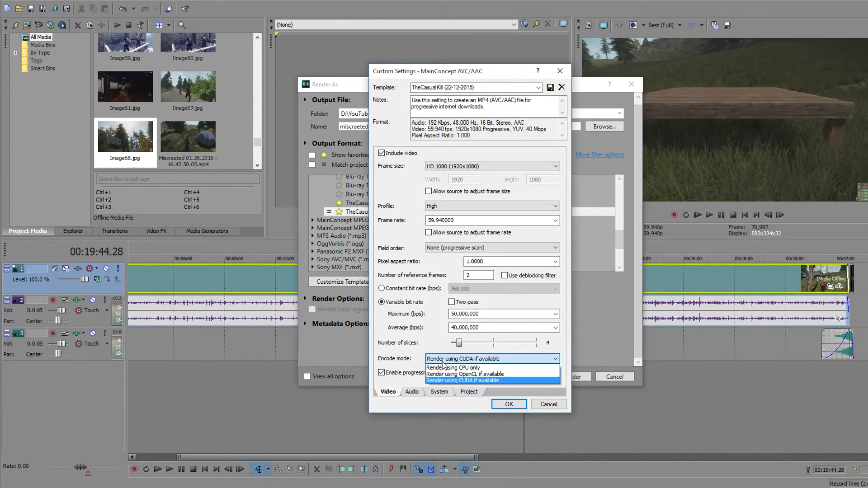
click(468, 380)
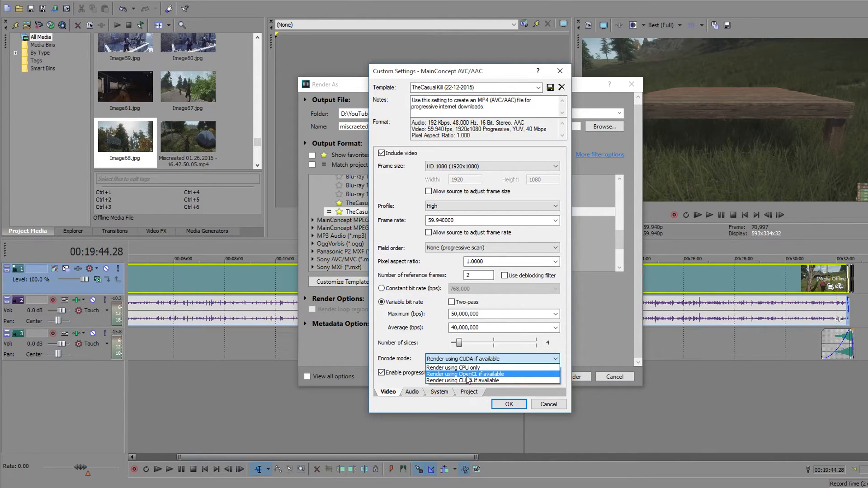
mouse_move(452, 367)
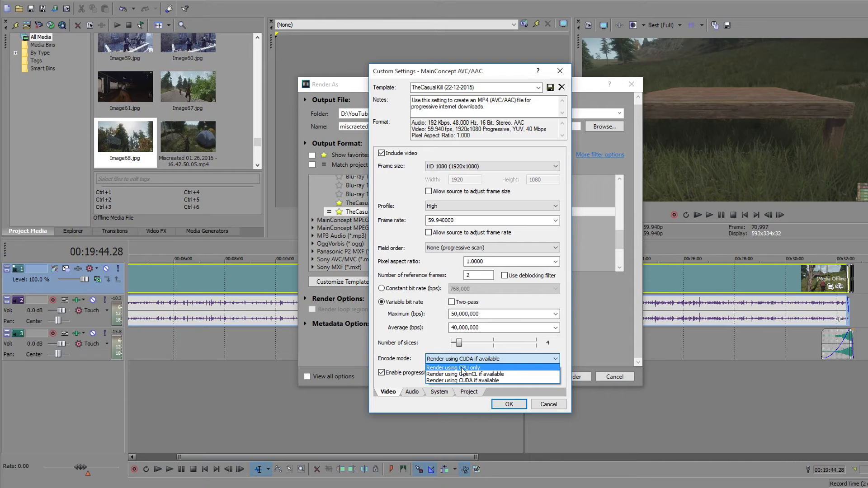
click(469, 392)
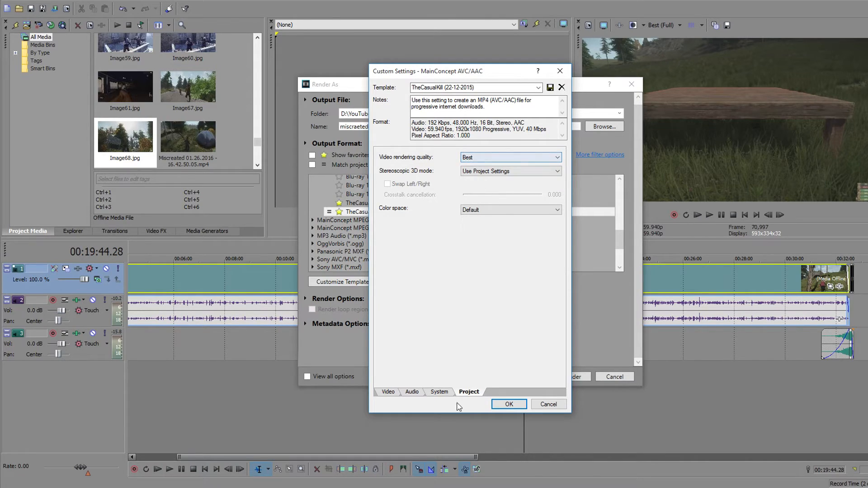
mouse_move(481, 99)
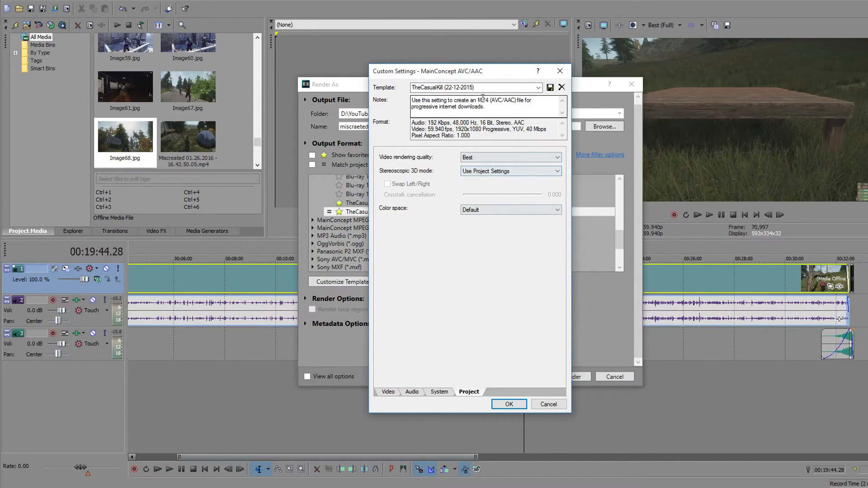
text(ytryryt)
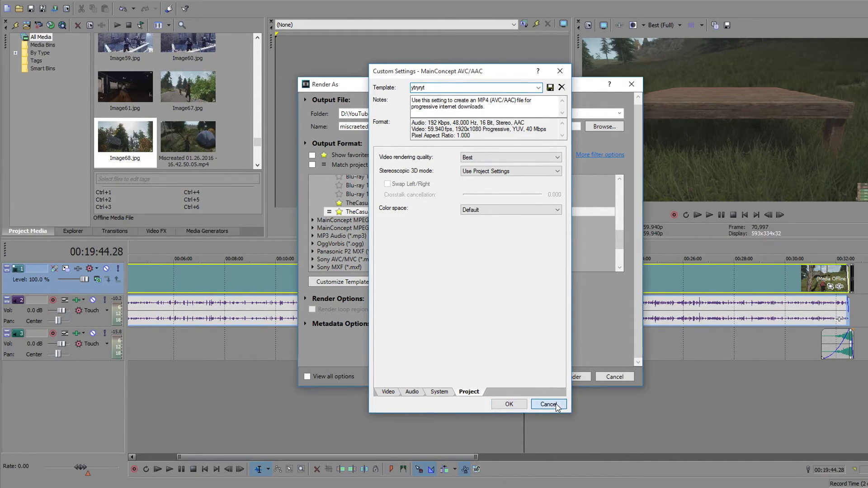
Cancel the custom settings and render miscraeted 1.mp4 with the TheCasualKill (22-12-2015) template.
click(547, 404)
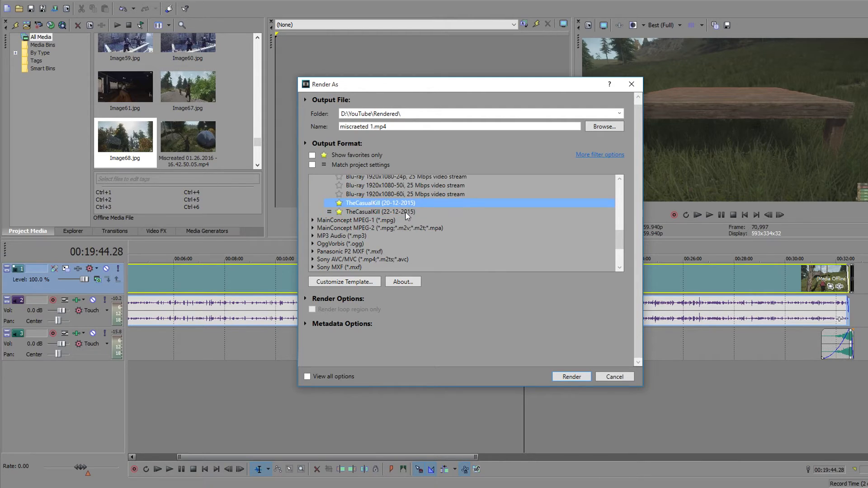
click(380, 212)
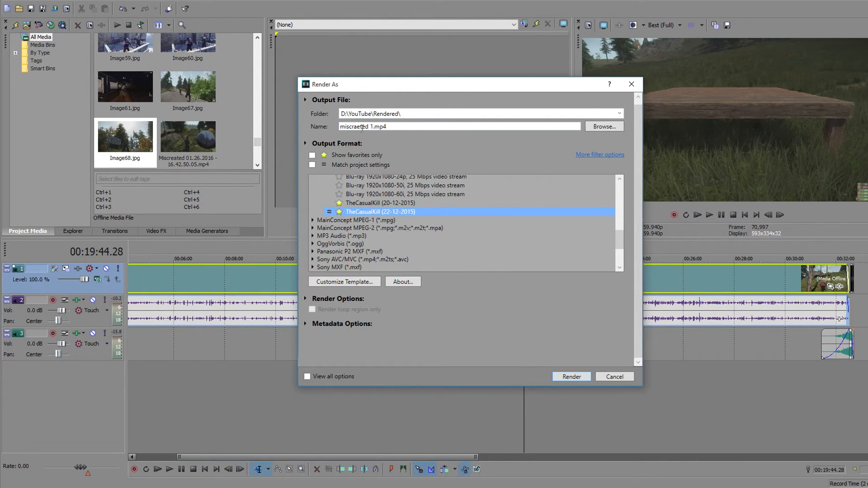
click(571, 376)
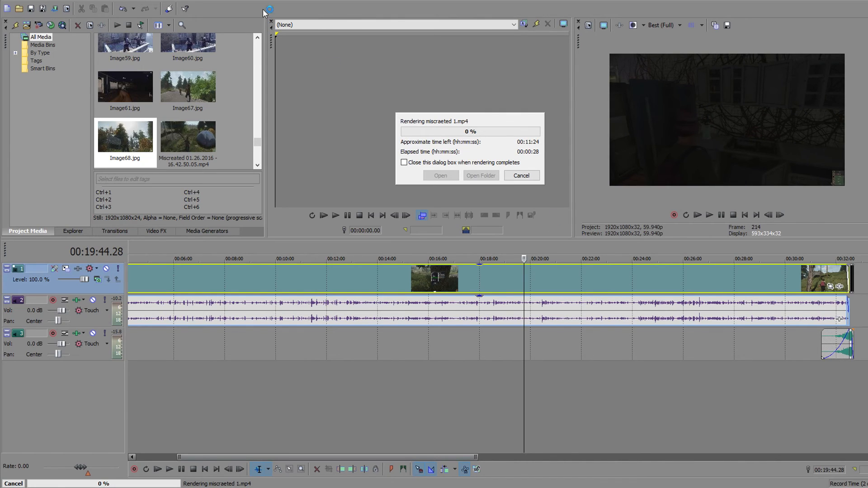
mouse_move(307, 109)
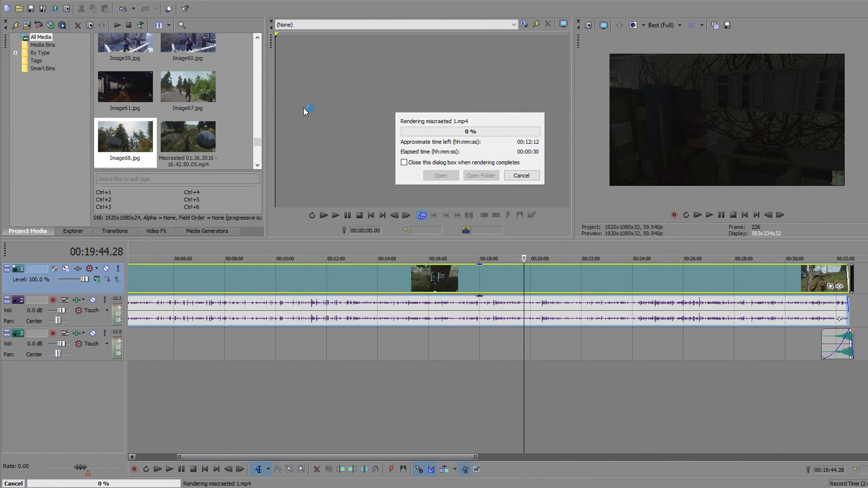